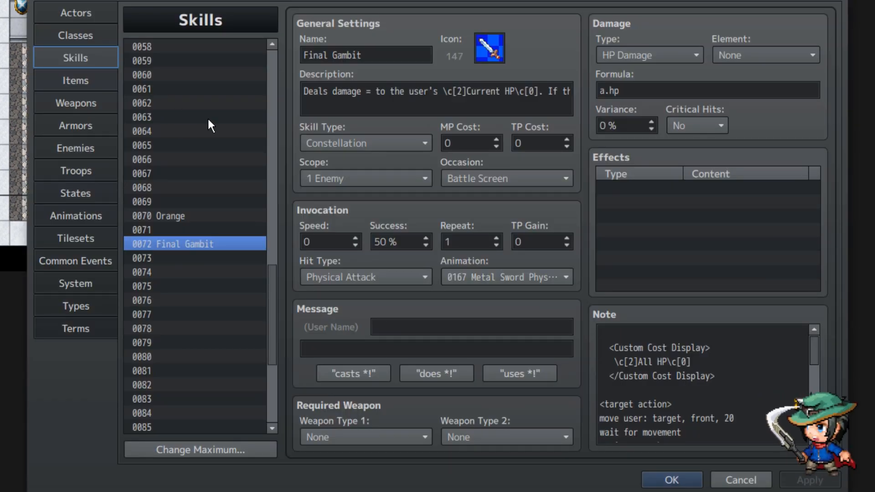
Add to the Final Gambit description that the user loses all their HP
{"action": "left_click", "coordinate": [396, 92]}
{"action": "type", "text": "e attack deals > 0 damage, the user"}
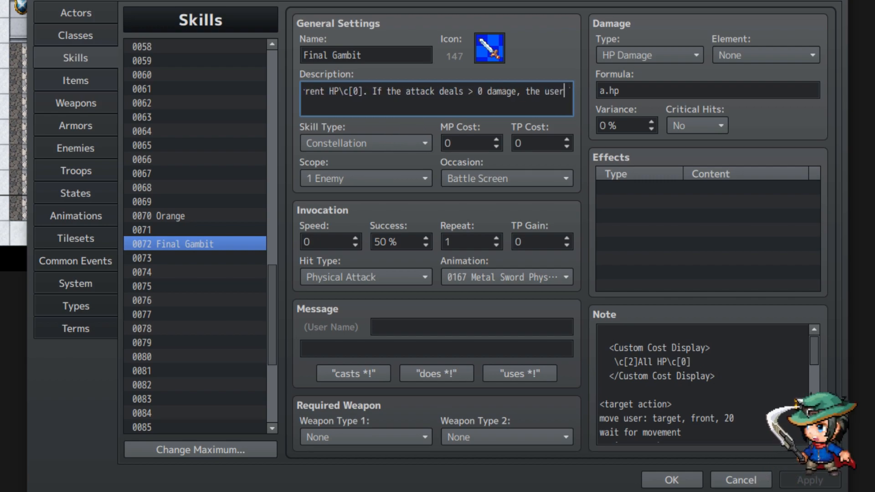
{"action": "type", "text": "loses all their \\c[2]HP\\c[0]. Otherwise, nothing happens."}
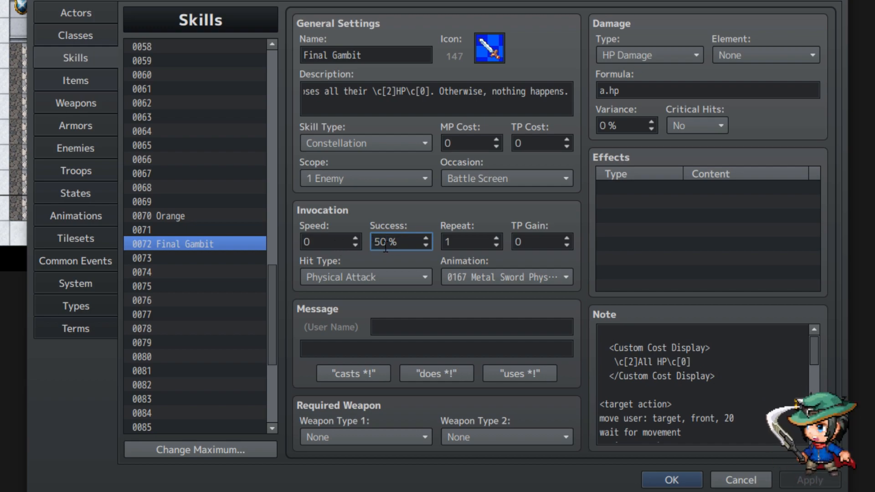
{"action": "mouse_move", "coordinate": [529, 278]}
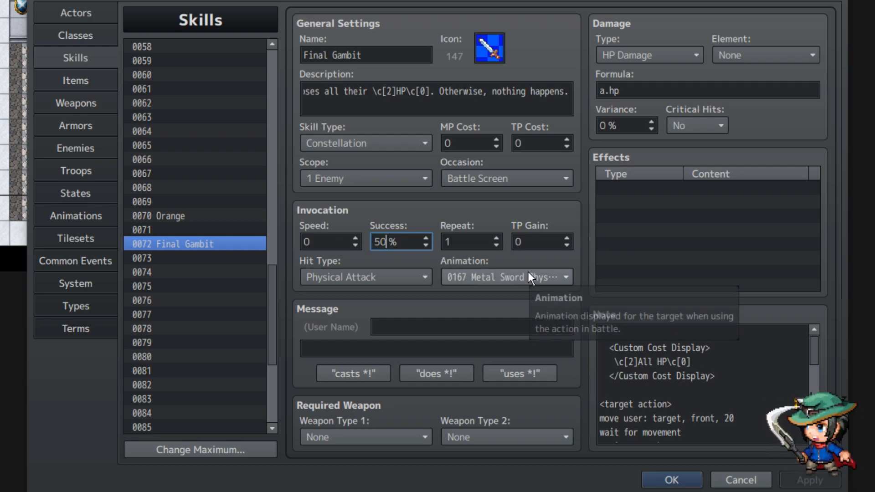
{"action": "mouse_move", "coordinate": [660, 55]}
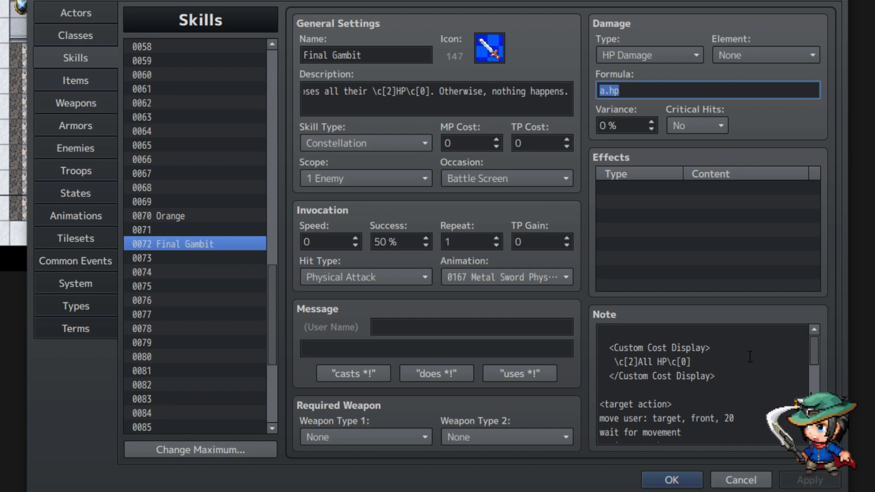
{"action": "mouse_move", "coordinate": [726, 23]}
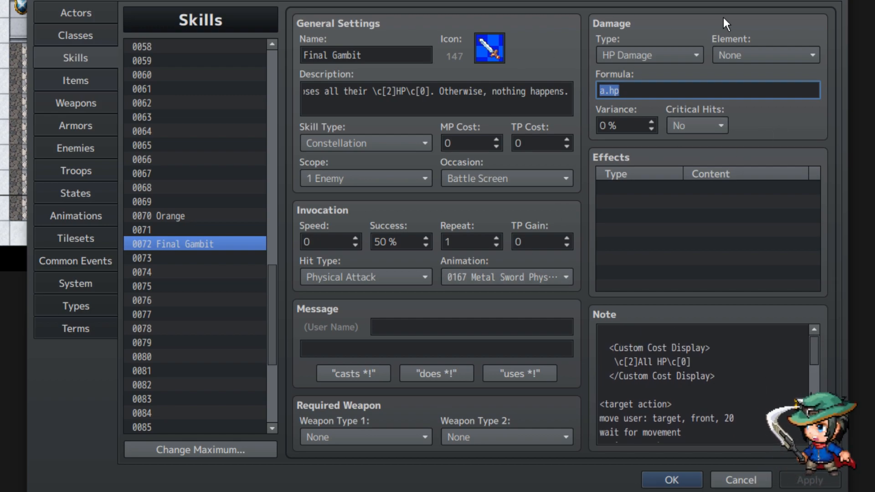
Complete the description and check the 50% success rate and a.hp damage formula
{"action": "left_click", "coordinate": [714, 375]}
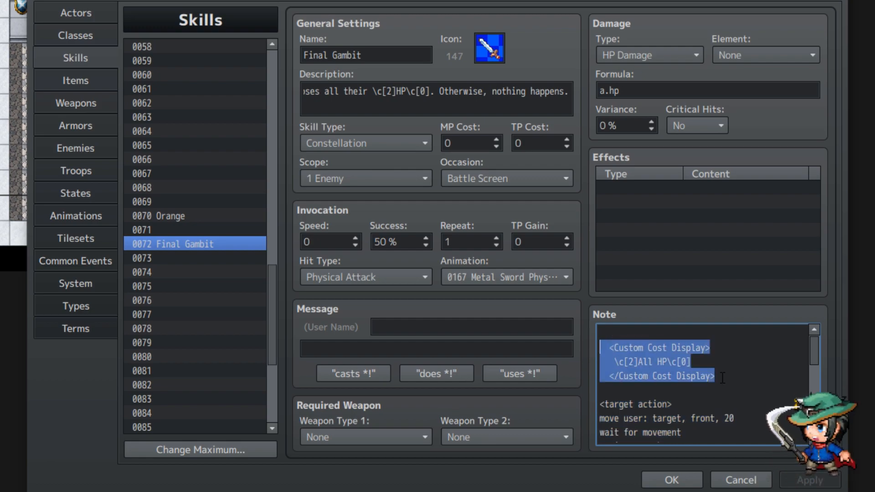
{"action": "left_click", "coordinate": [724, 378]}
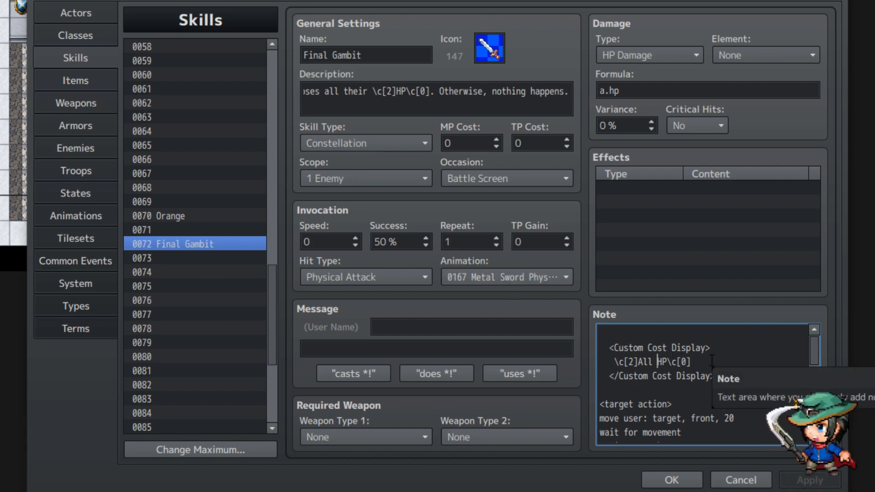
{"action": "scroll", "scroll_direction": "down", "scroll_amount": 3}
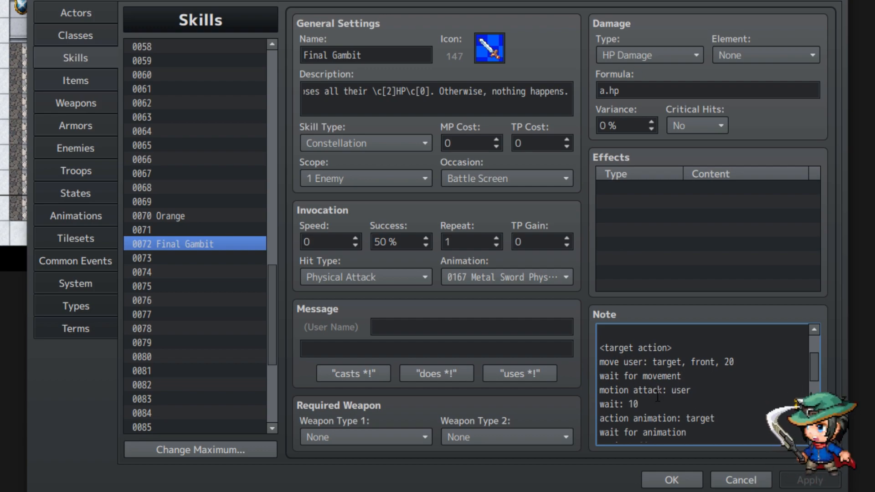
{"action": "scroll", "scroll_direction": "down", "scroll_amount": 3}
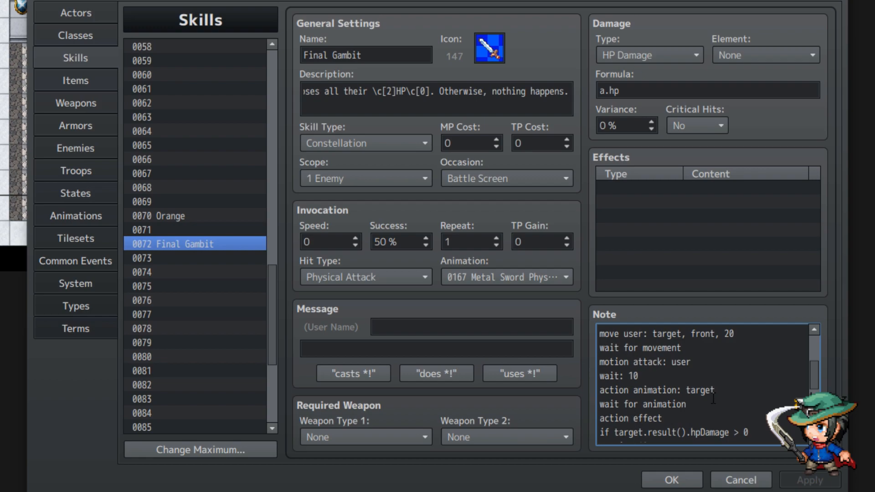
{"action": "scroll", "scroll_direction": "down", "scroll_amount": 3}
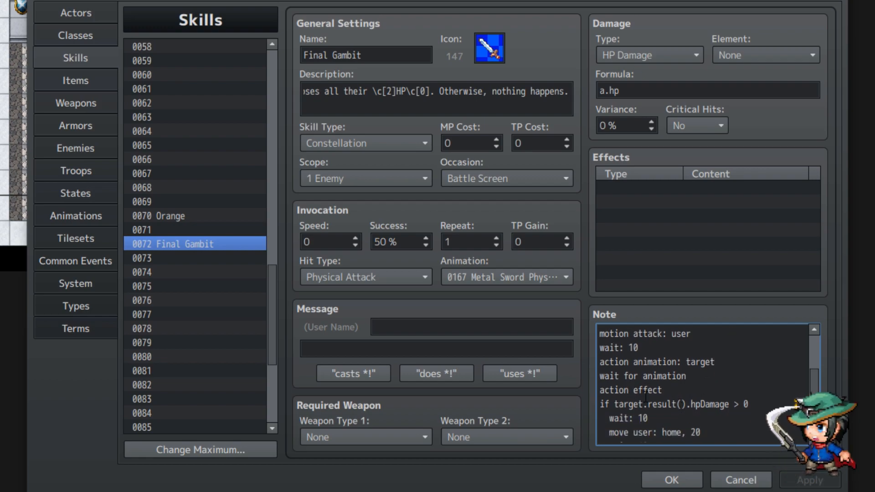
{"action": "scroll", "scroll_direction": "down", "scroll_amount": 3}
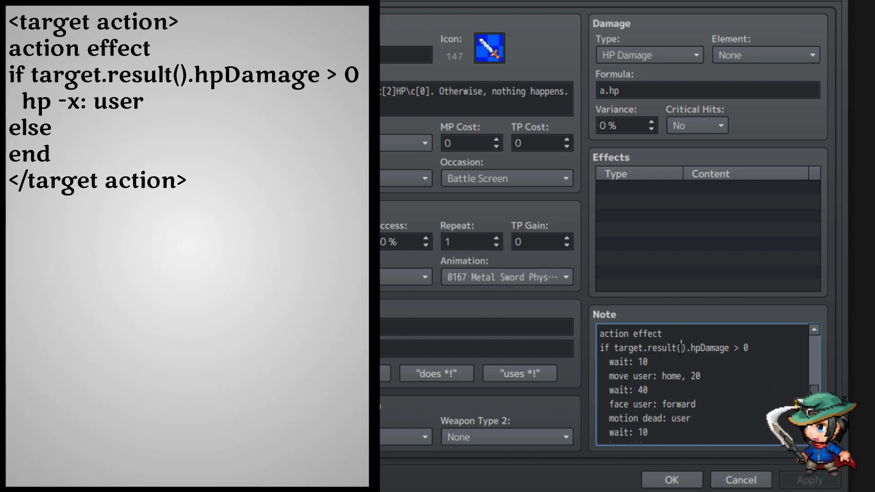
{"action": "double_click", "coordinate": [681, 347]}
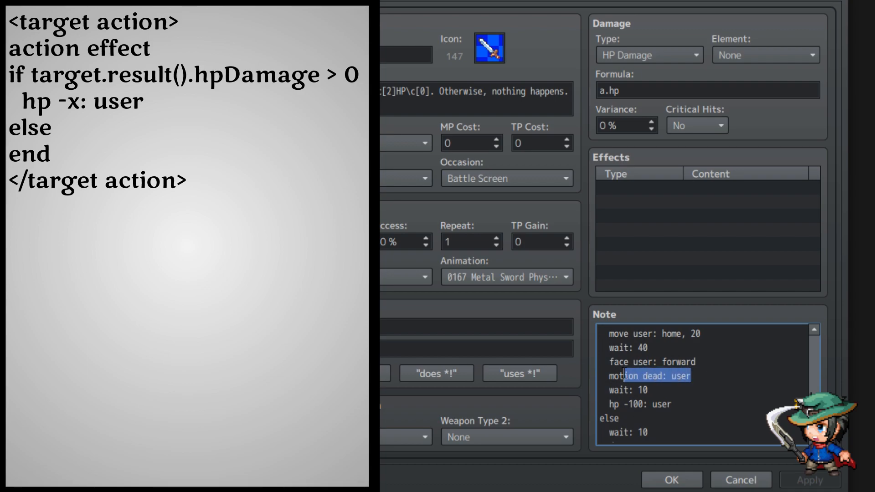
{"action": "left_click", "coordinate": [632, 392]}
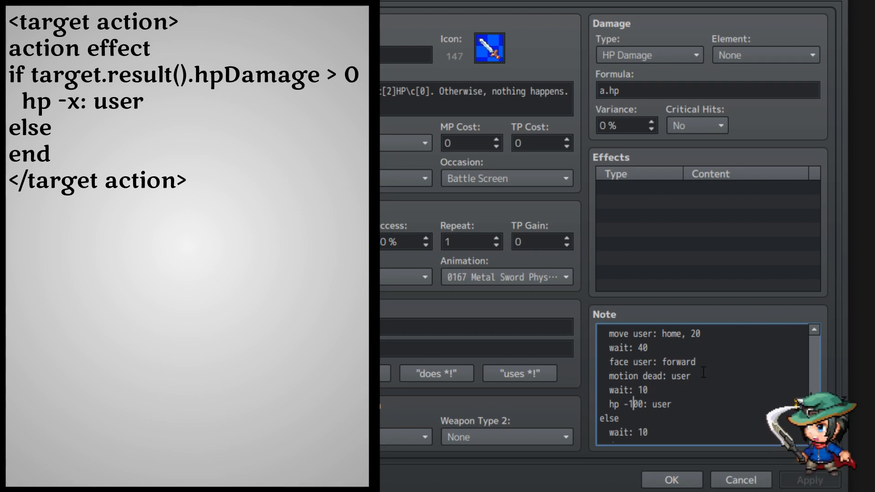
{"action": "mouse_move", "coordinate": [725, 379]}
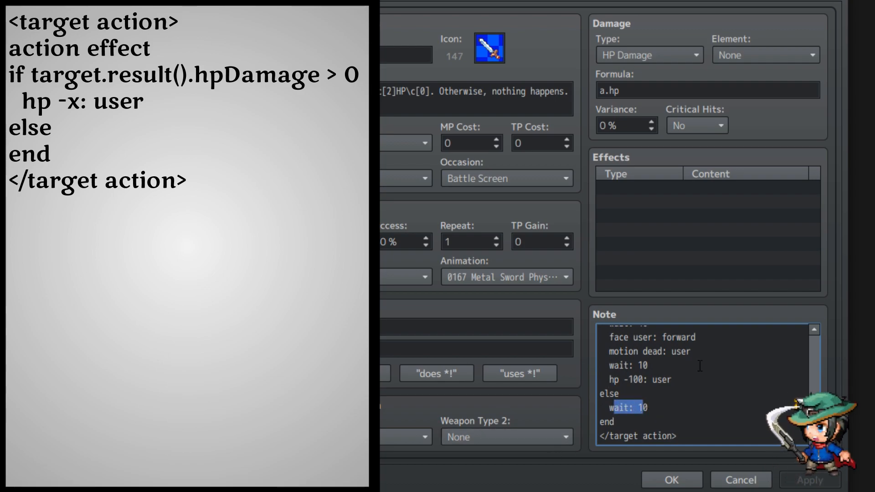
{"action": "left_click", "coordinate": [621, 421]}
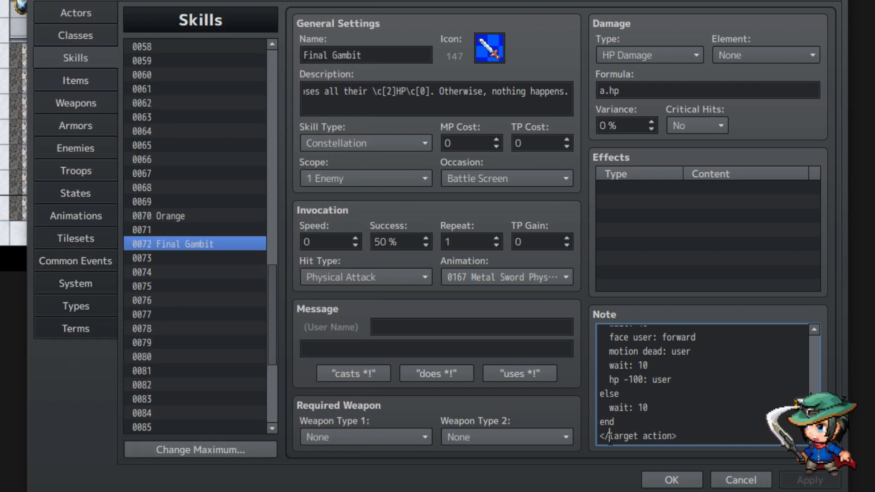
{"action": "scroll", "scroll_direction": "up", "scroll_amount": 3}
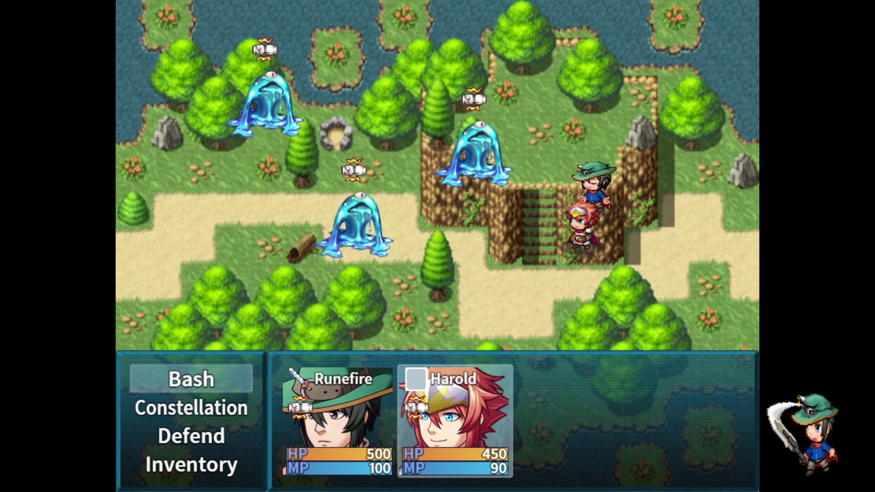
Finish the turn leaving Runefire at 400 HP, then target Lv1 Slime C with Constellation
{"action": "left_click", "coordinate": [191, 408]}
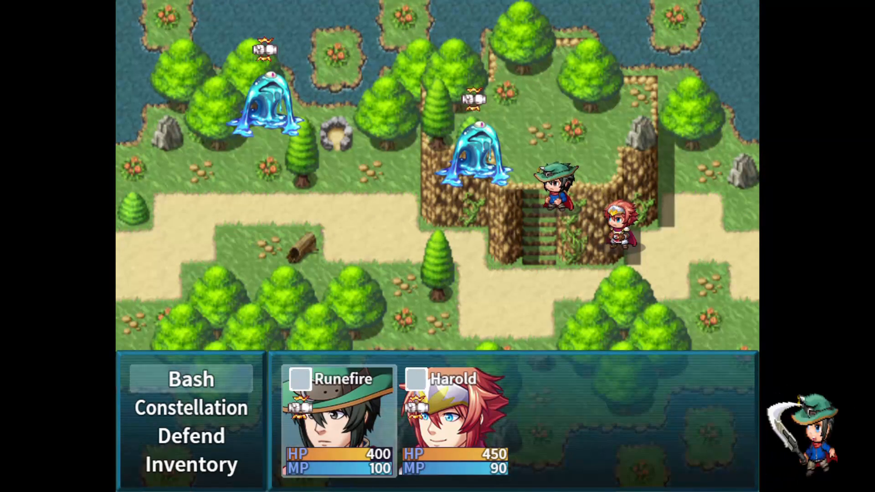
{"action": "left_click", "coordinate": [191, 408]}
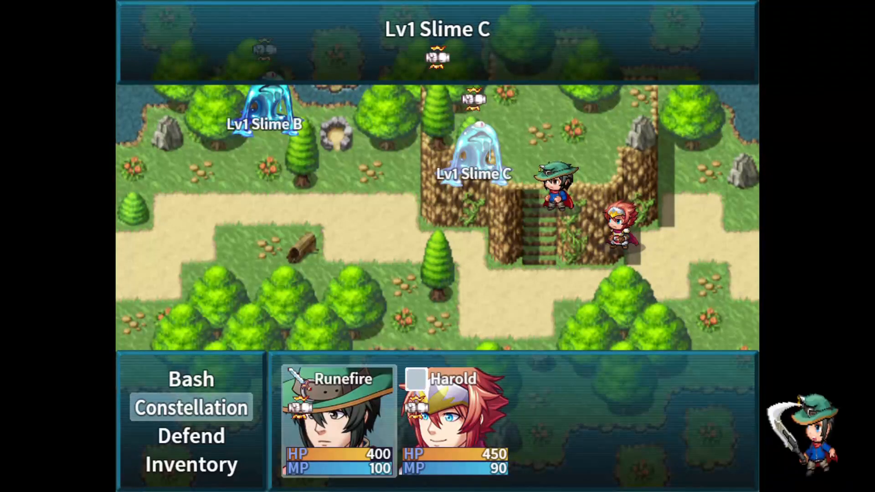